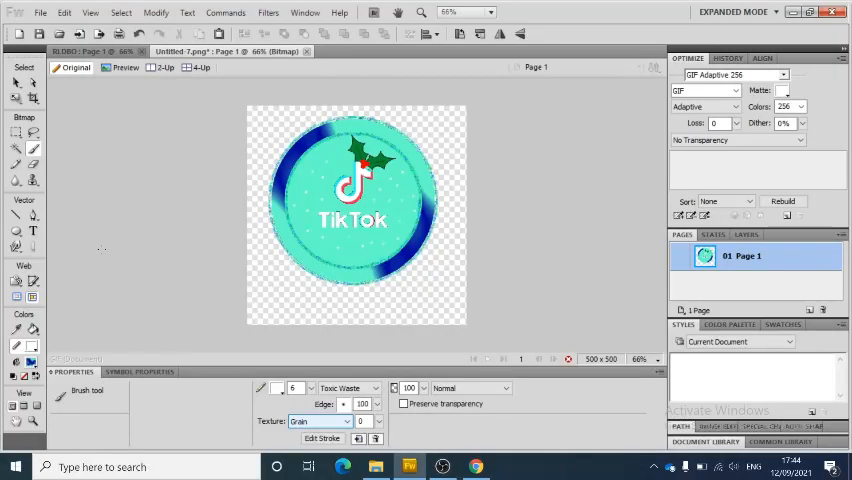
# Choose the Beveled (Chamfer) Rectangle tool from the vector shape flyout
pyautogui.click(16, 216)
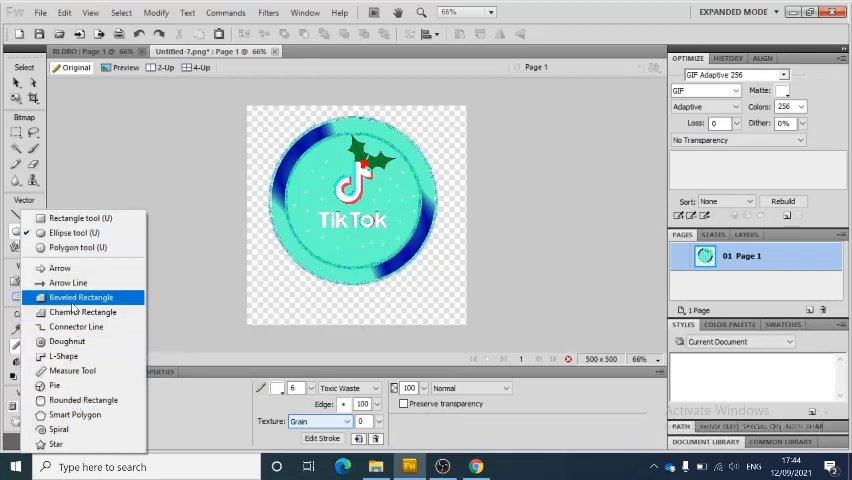
pyautogui.click(82, 312)
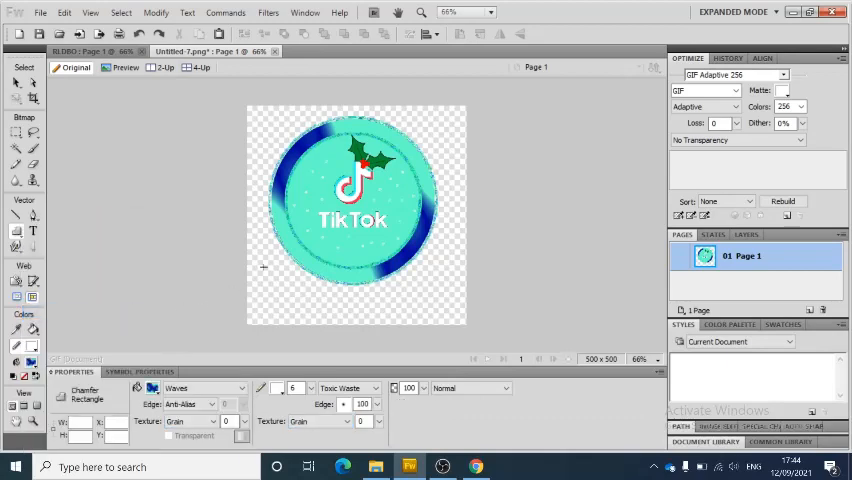
# Draw a wide beveled banner below the badge with a solid turquoise fill and an outline style
pyautogui.moveTo(264, 268); pyautogui.dragTo(458, 312)
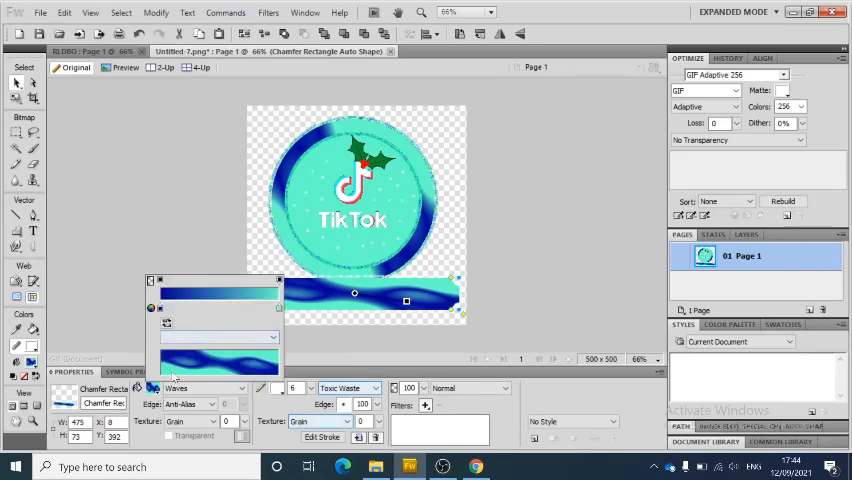
pyautogui.click(152, 388)
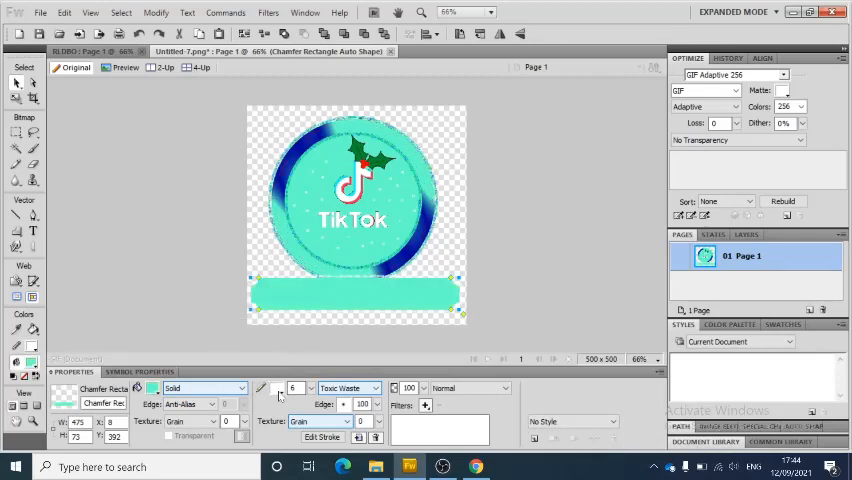
pyautogui.click(152, 388)
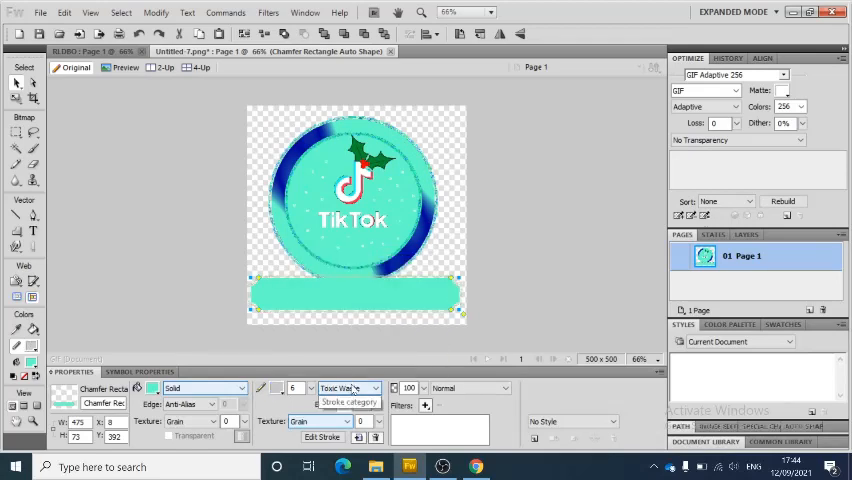
pyautogui.click(348, 388)
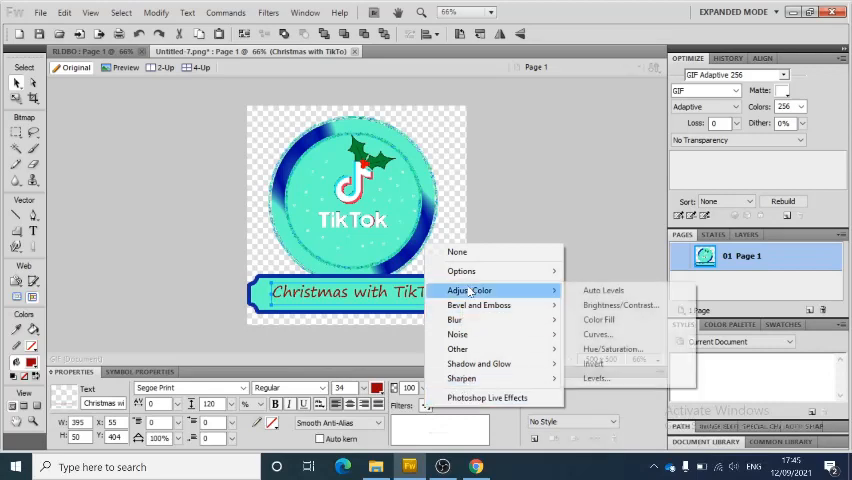
pyautogui.moveTo(478, 304)
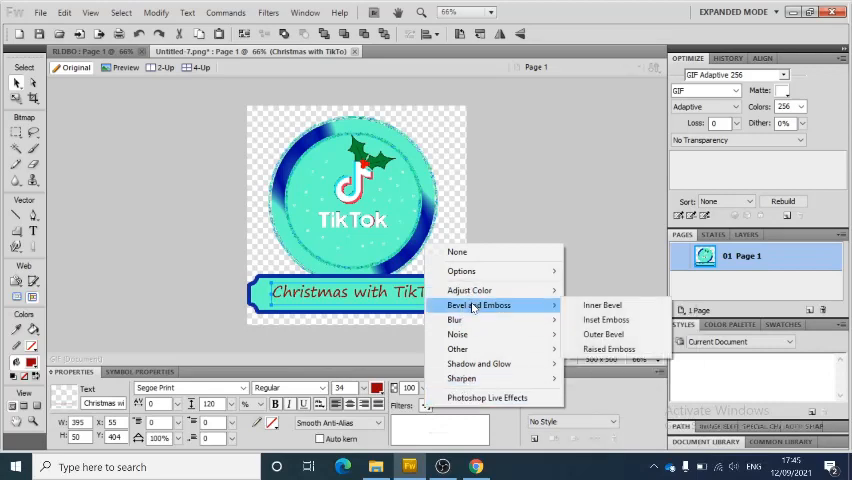
pyautogui.moveTo(524, 306)
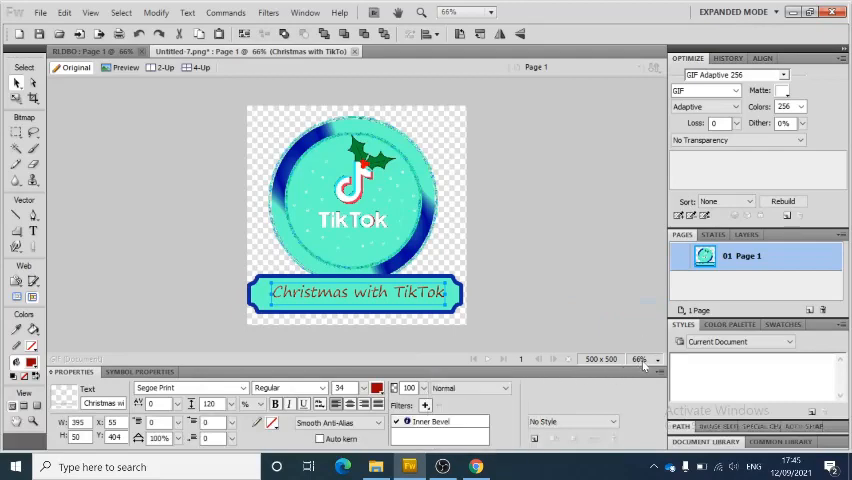
# Zoom to 100% and add a Bevel and Emboss > Inset Emboss filter to the banner text
pyautogui.click(488, 12)
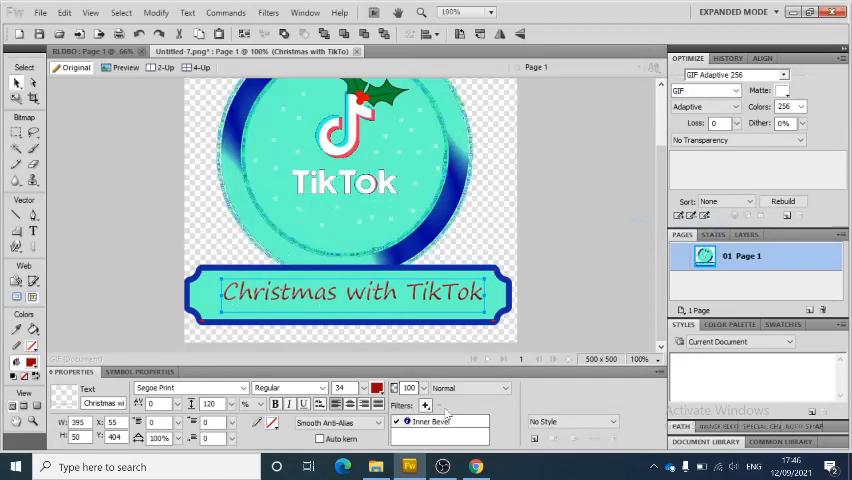
pyautogui.click(424, 404)
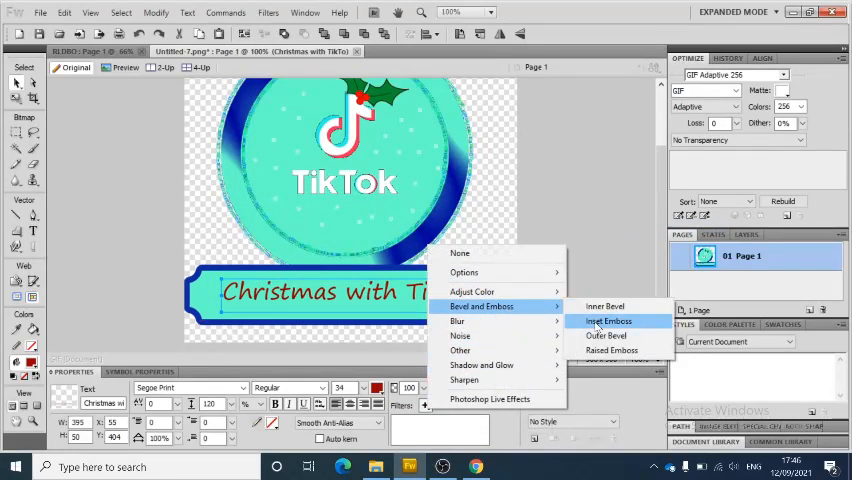
pyautogui.click(608, 320)
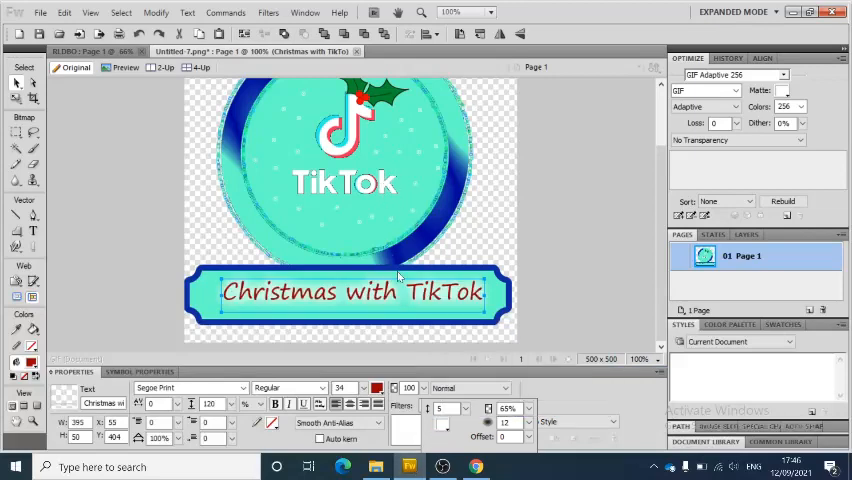
# Adjust the Glow filter settings on the text, then return to the full logo view
pyautogui.click(424, 404)
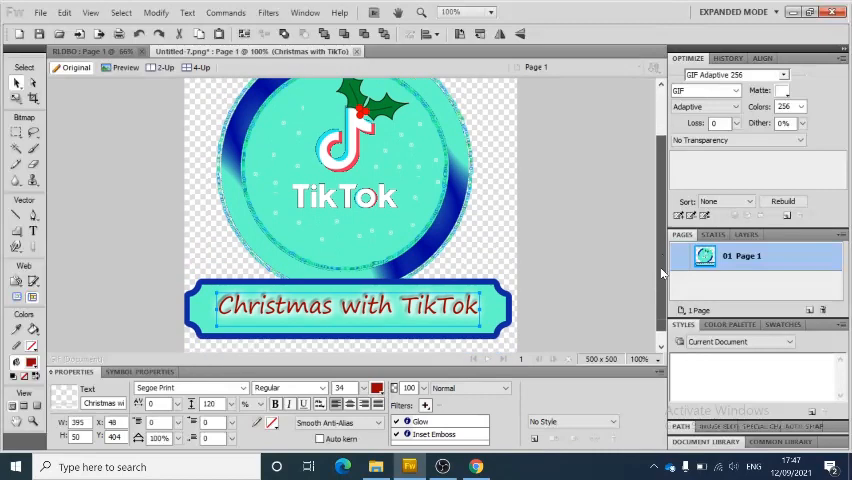
pyautogui.click(640, 358)
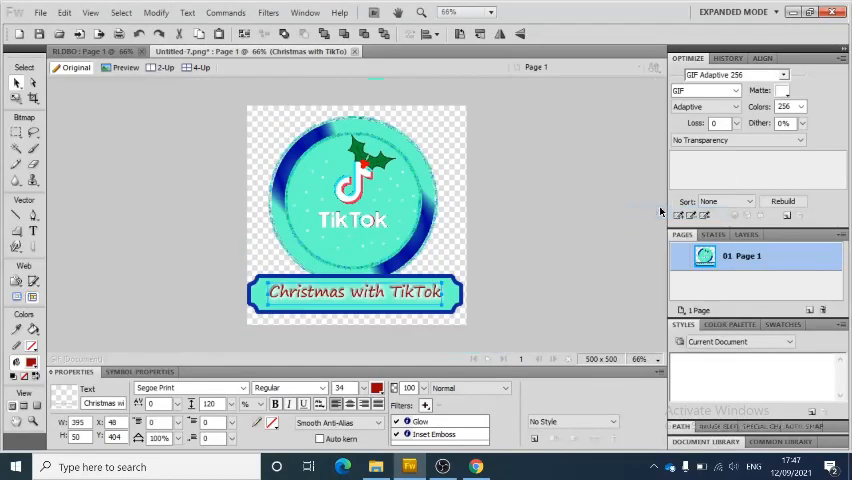
# Bring up the Modify menu of object transform and arrange commands
pyautogui.click(156, 12)
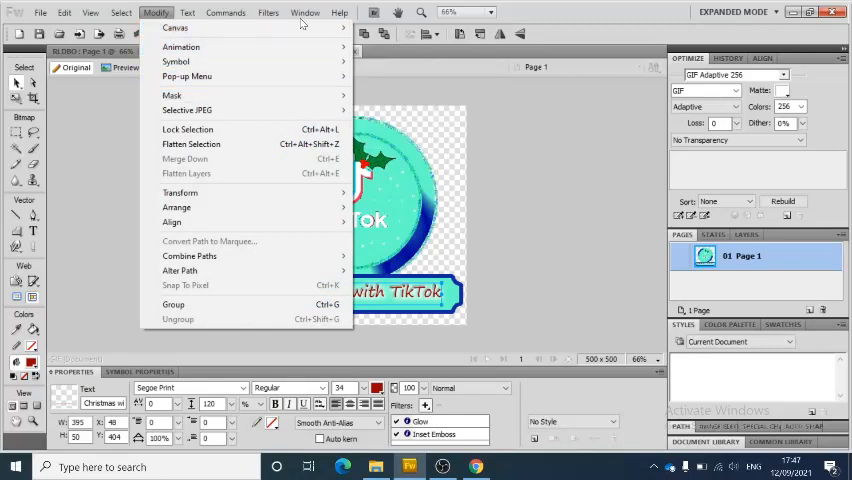